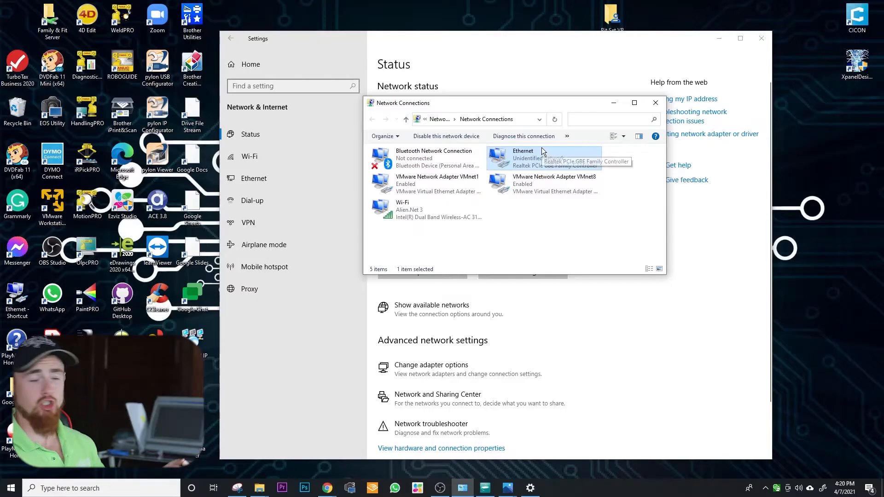
mouse_move(476, 200)
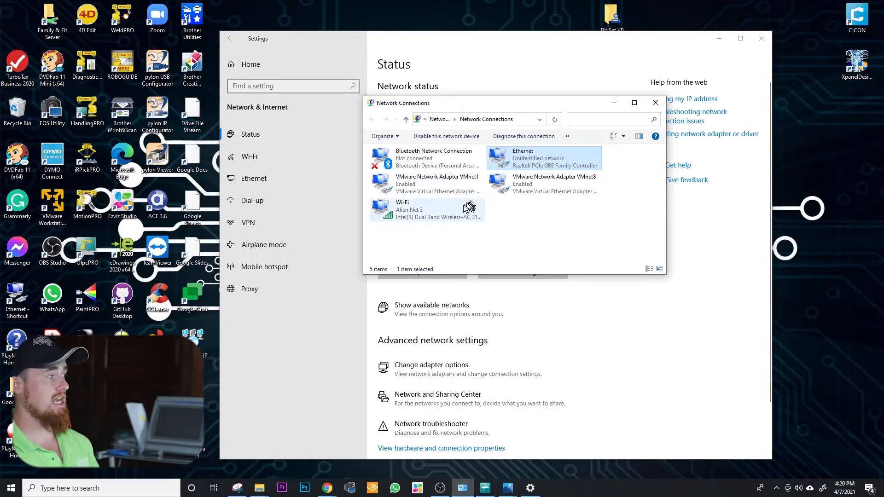
- Disable the Wi-Fi adapter from its actions in Network Connections
right_click(426, 209)
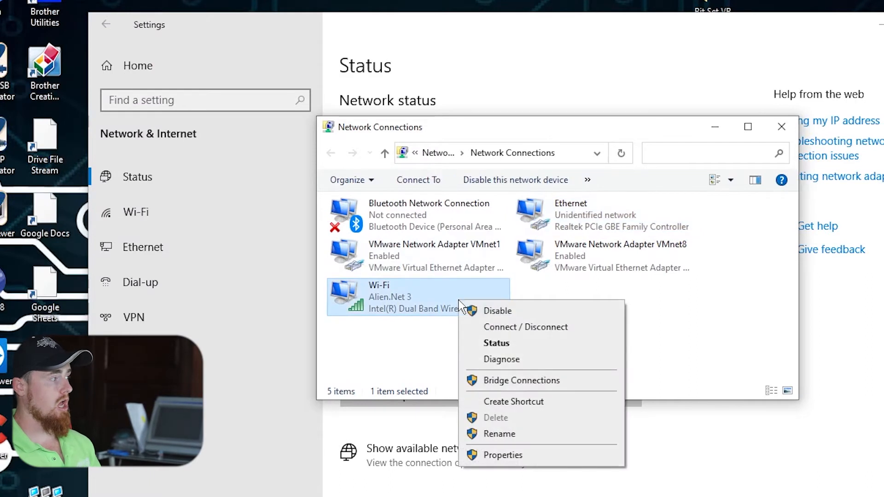
left_click(595, 214)
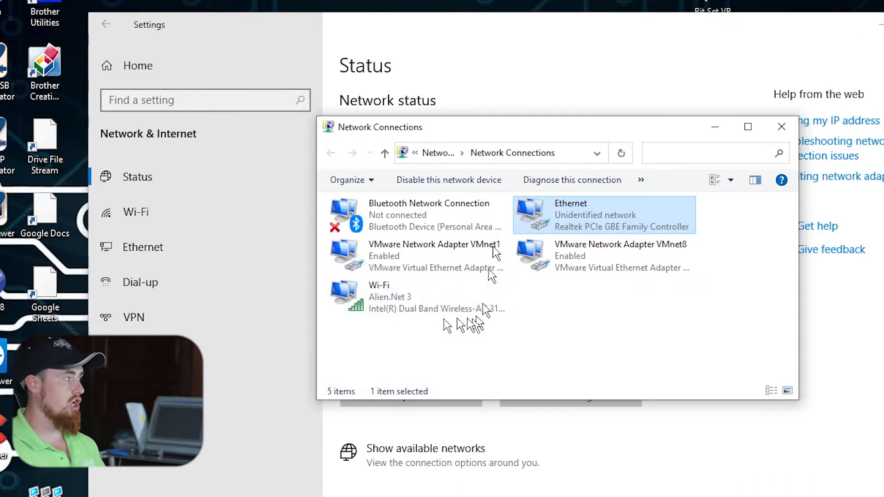
left_click(417, 296)
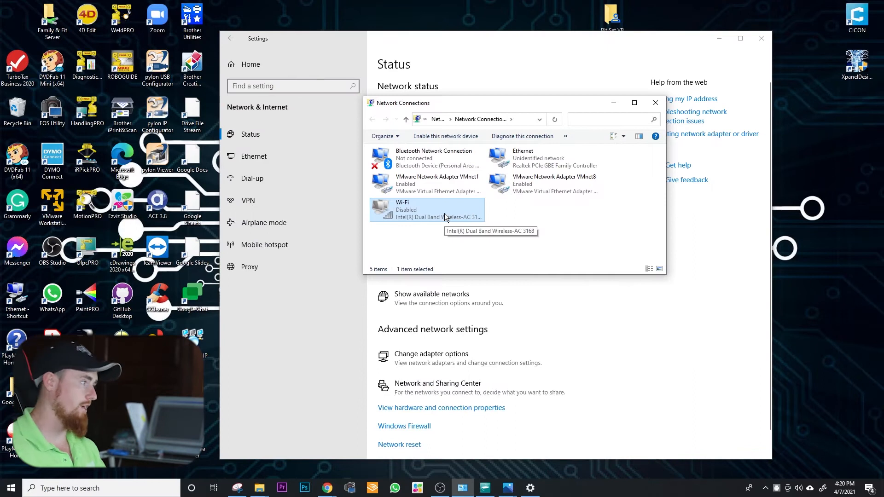
mouse_move(326, 488)
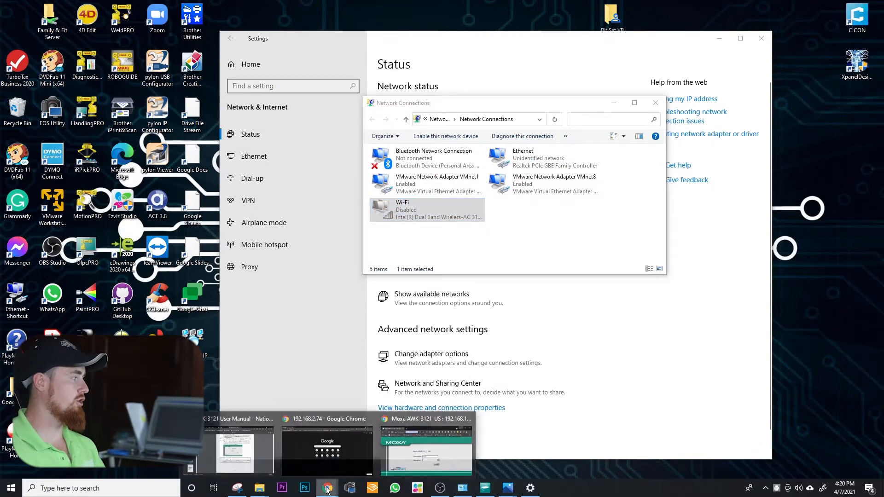
- Re-enable the Wi-Fi network device so it can reconnect to Alien.Net
left_click(425, 445)
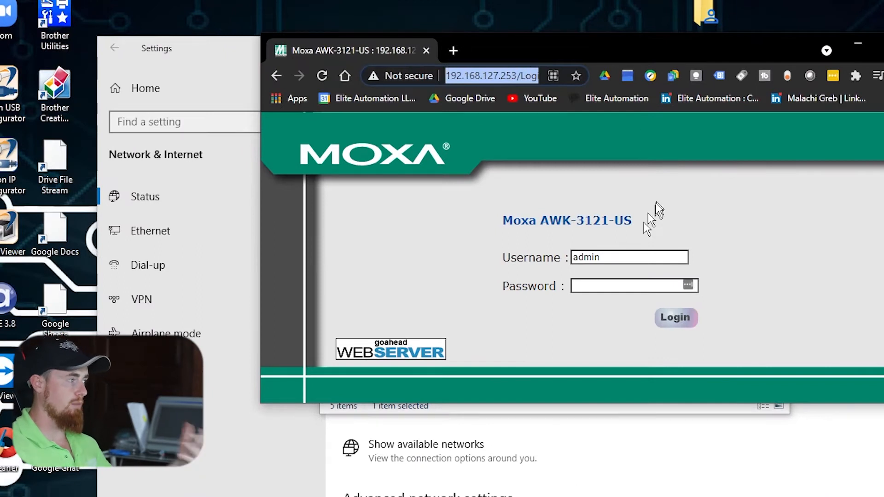
mouse_move(650, 372)
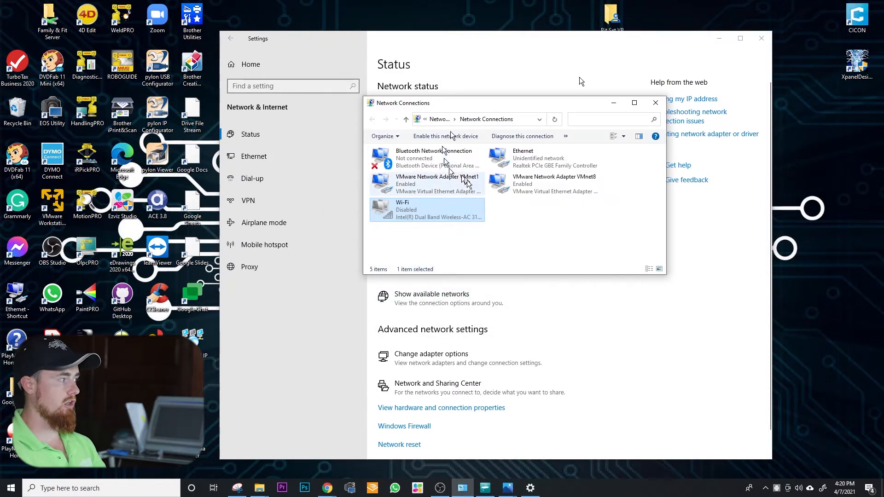
left_click(445, 136)
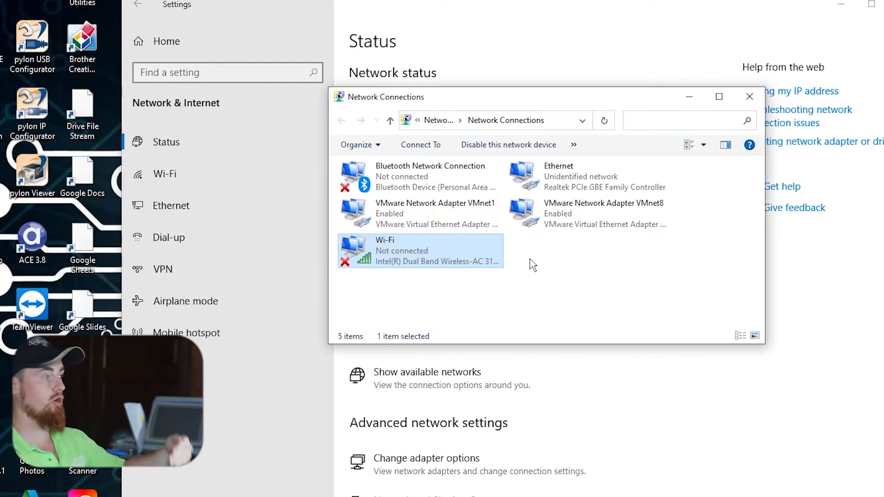
mouse_move(462, 239)
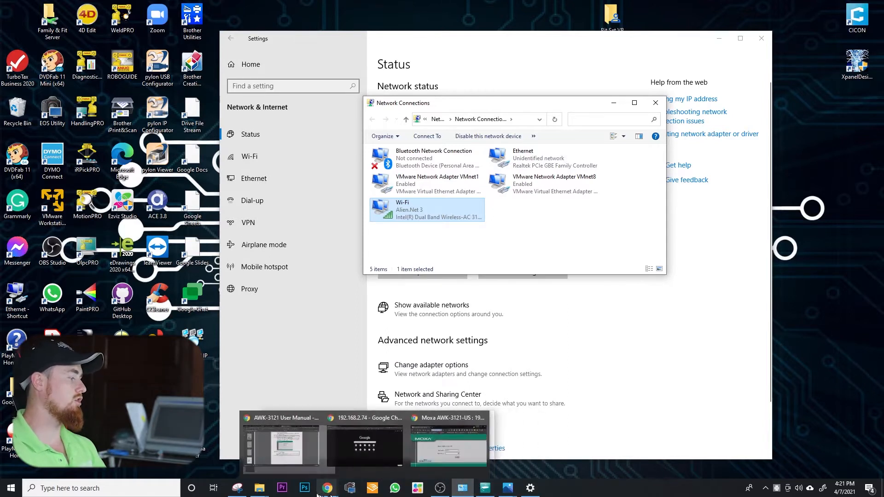
- Log in to the Moxa AWK-3121 as admin in a maximized Chrome window
left_click(447, 444)
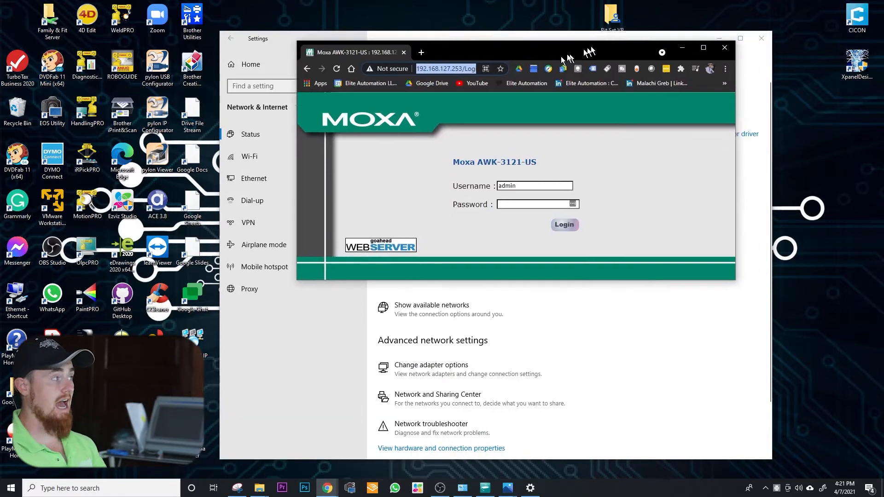
left_click(703, 47)
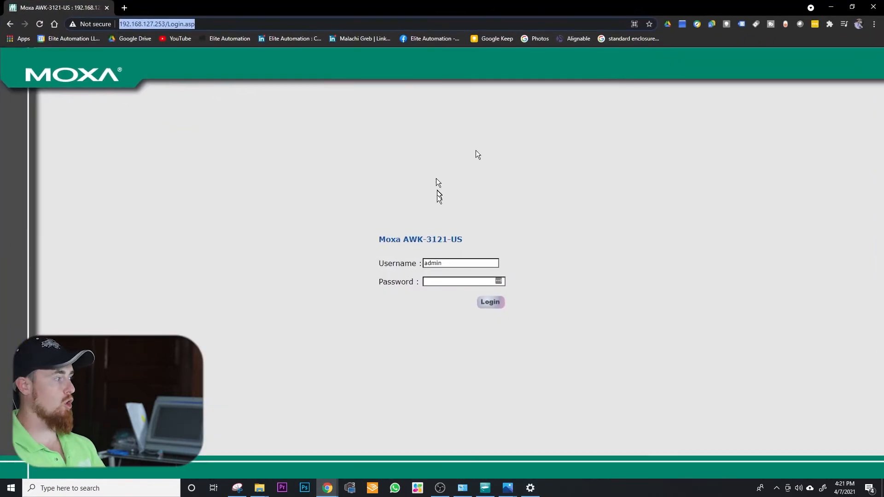
left_click(457, 282)
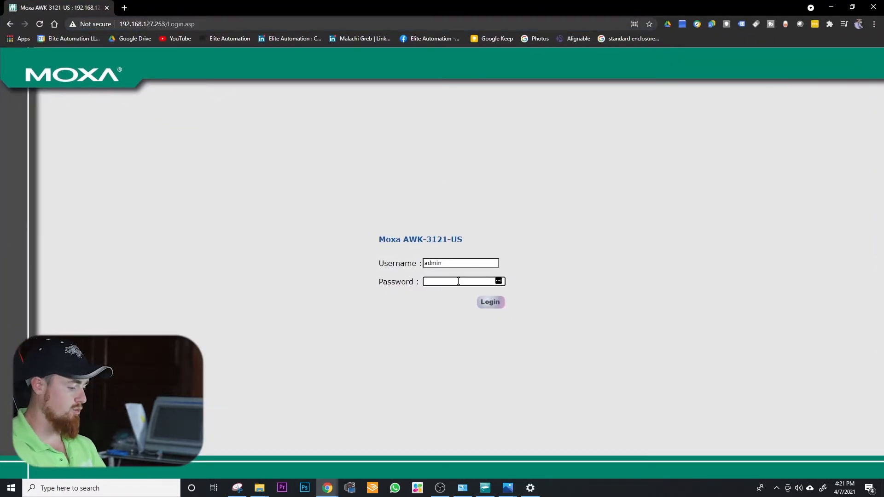
left_click(489, 302)
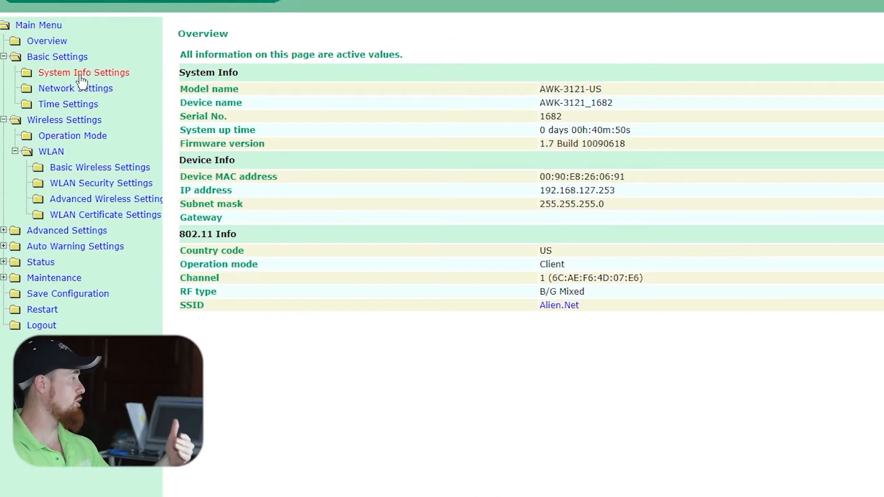
mouse_move(76, 89)
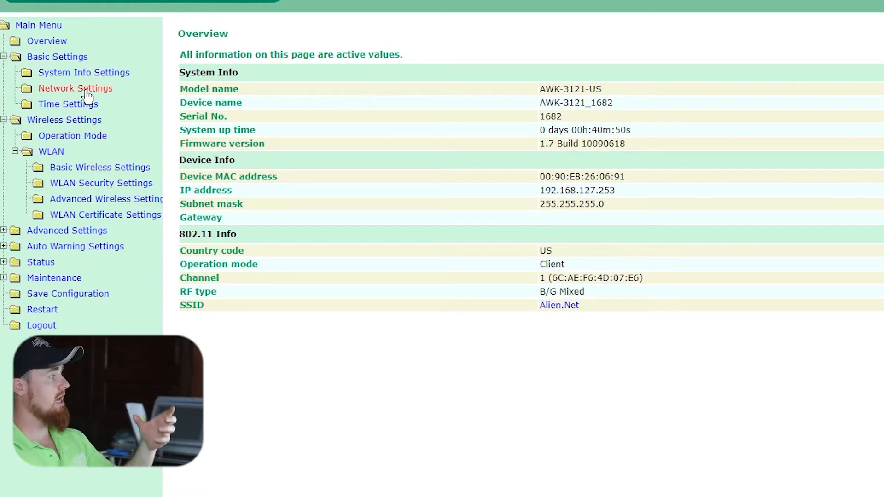
- View the unit's Network Settings showing static IP 192.168.127.253, mask 255.255.255.0
left_click(75, 89)
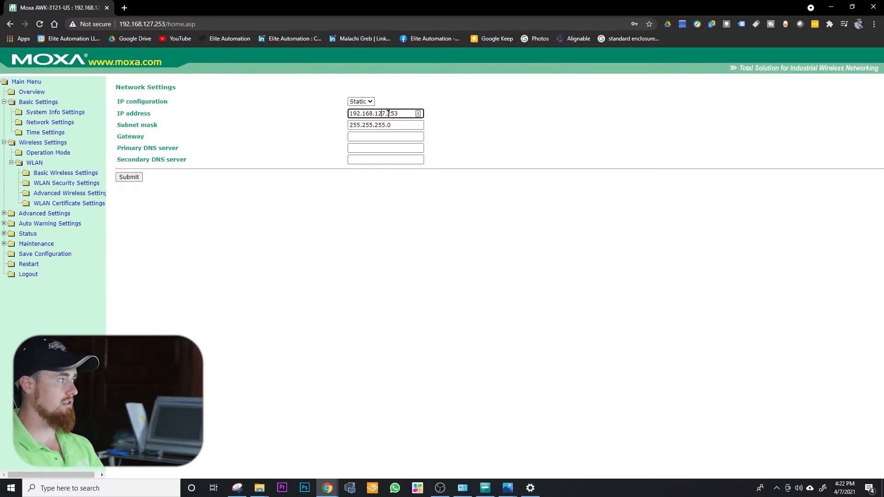
mouse_move(616, 370)
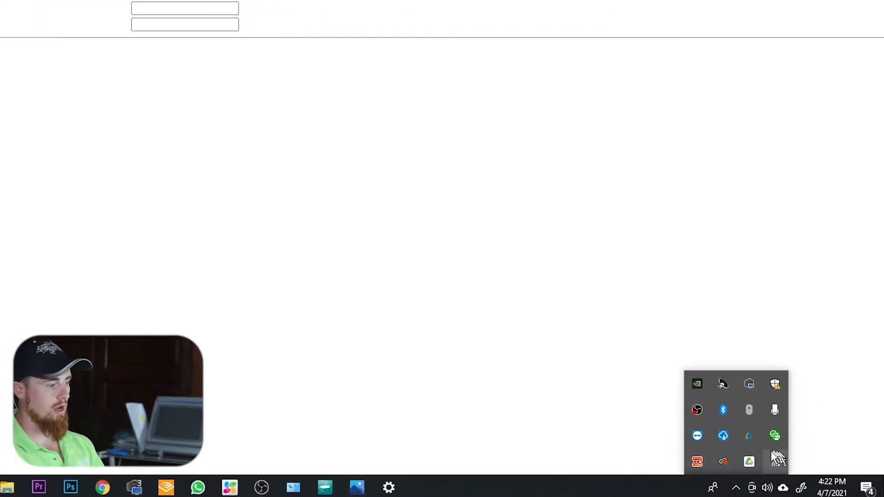
- Reopen Network Connections from the tray and bring up the Wi-Fi connection's actions
right_click(776, 461)
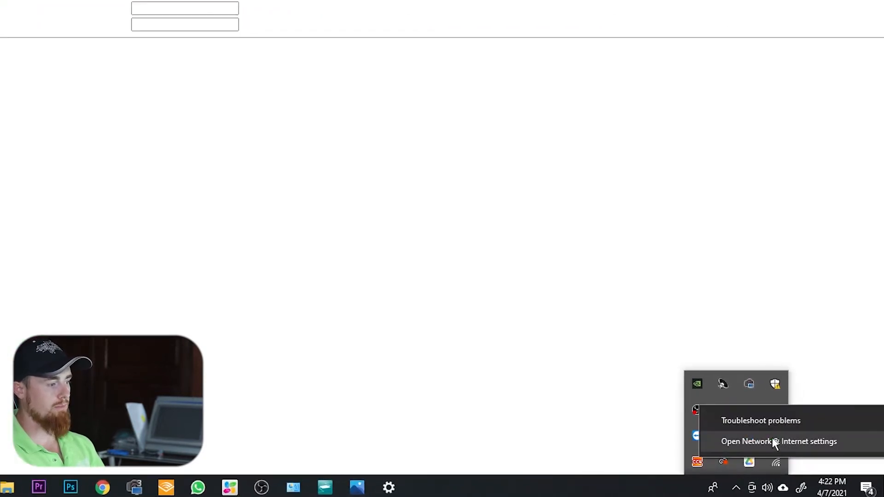
left_click(779, 440)
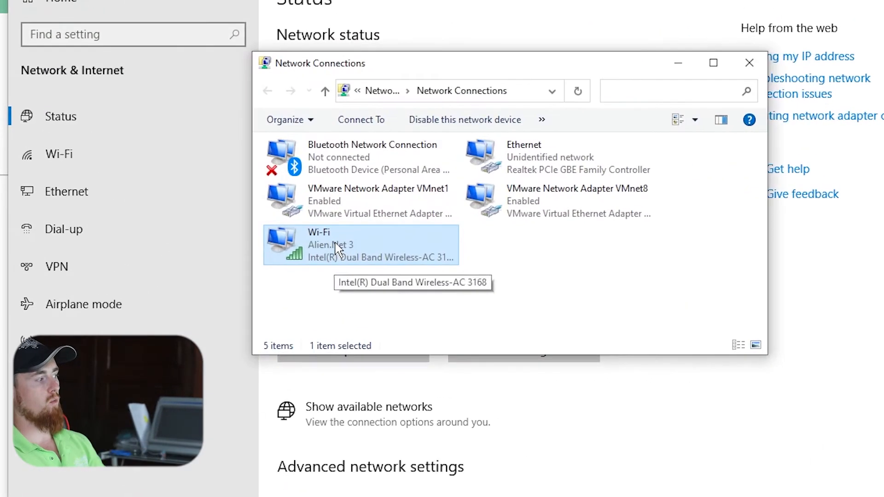
right_click(338, 244)
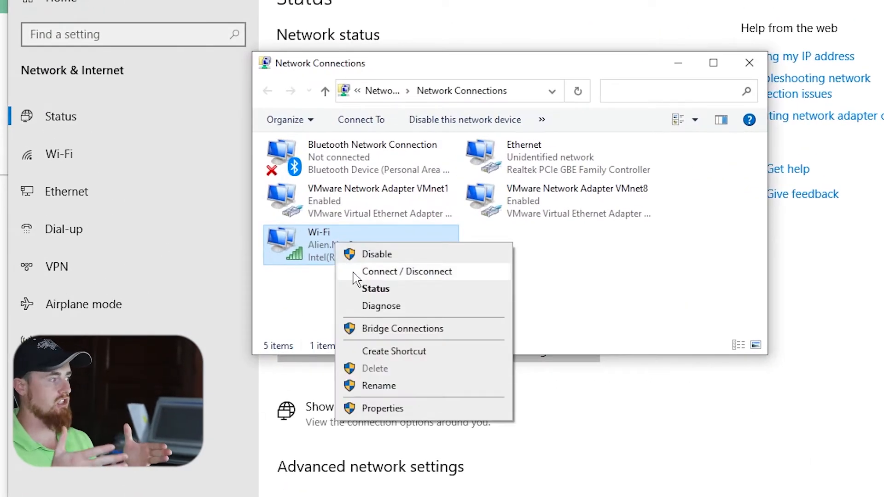
mouse_move(392, 262)
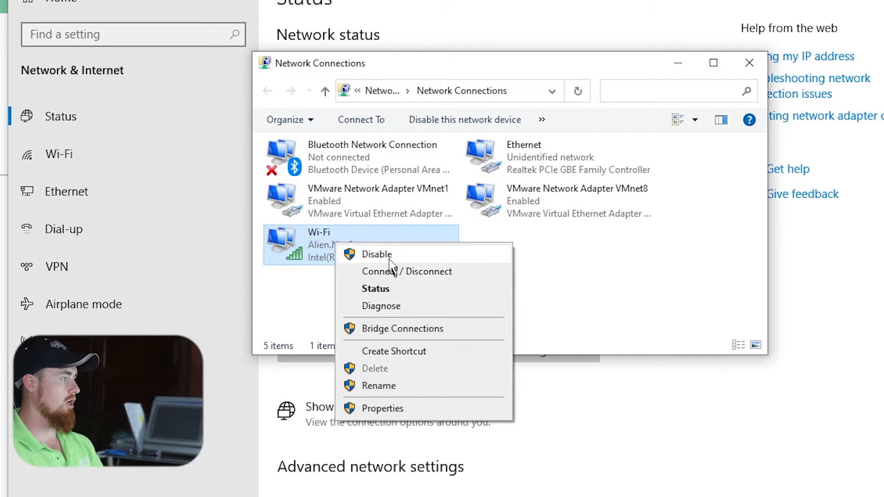
- Check Wi-Fi details (IPv4 192.168.4.29, mask 255.255.252.0, gateway 192.168.4.1) and close the network windows
left_click(376, 288)
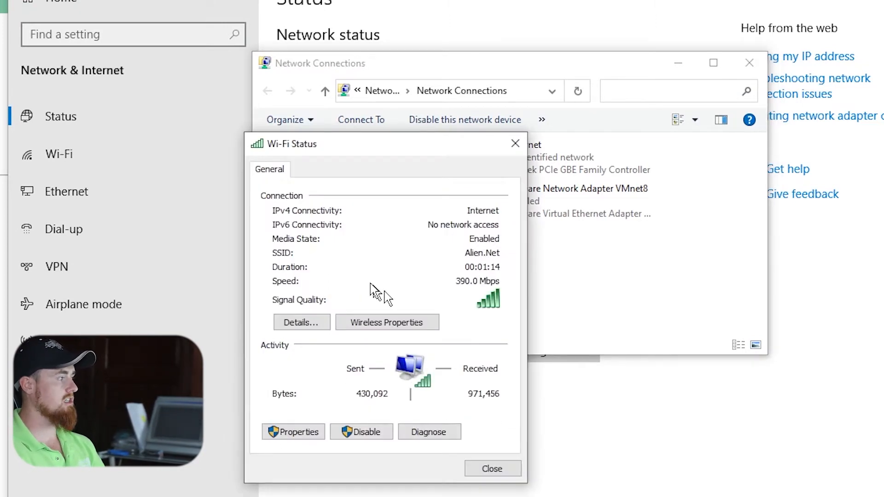
left_click(301, 323)
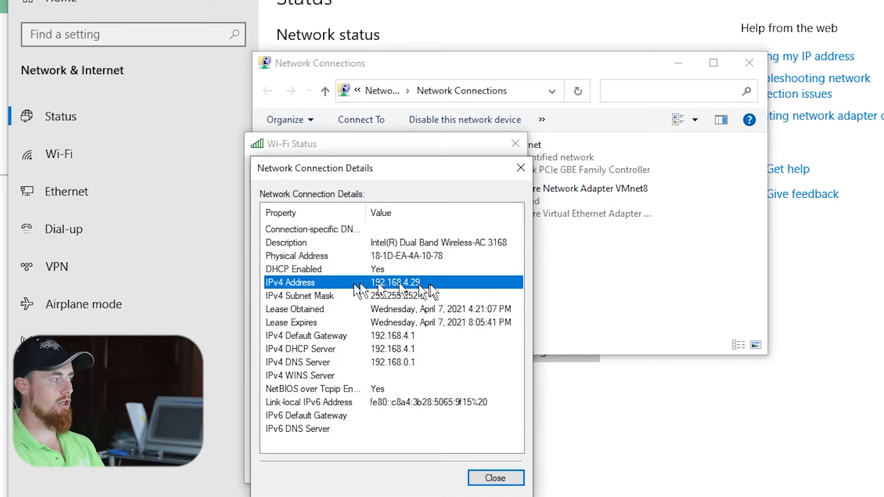
mouse_move(374, 296)
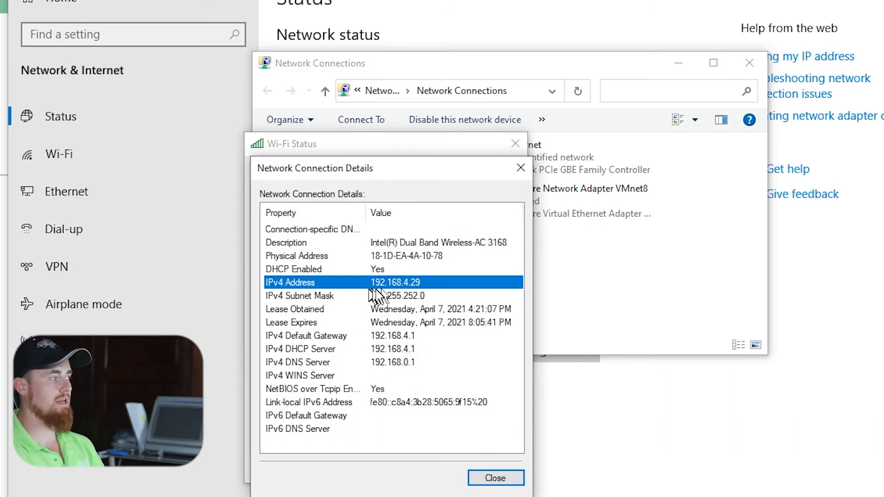
mouse_move(420, 296)
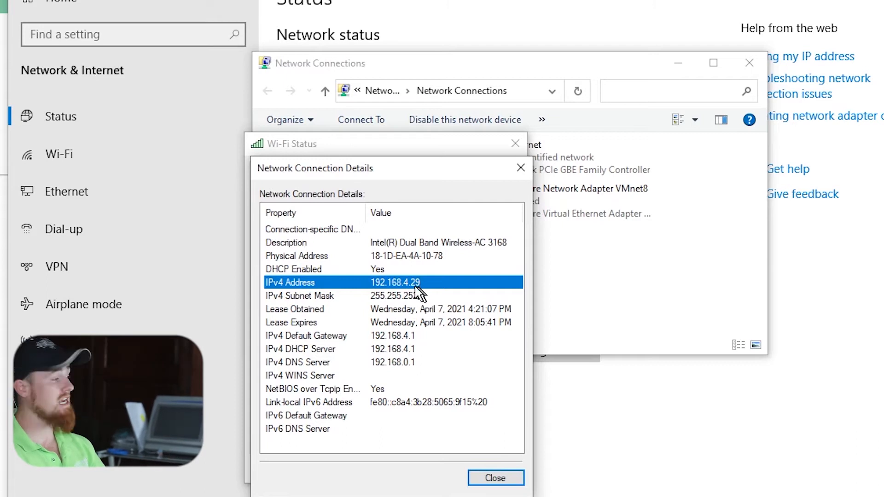
mouse_move(440, 292)
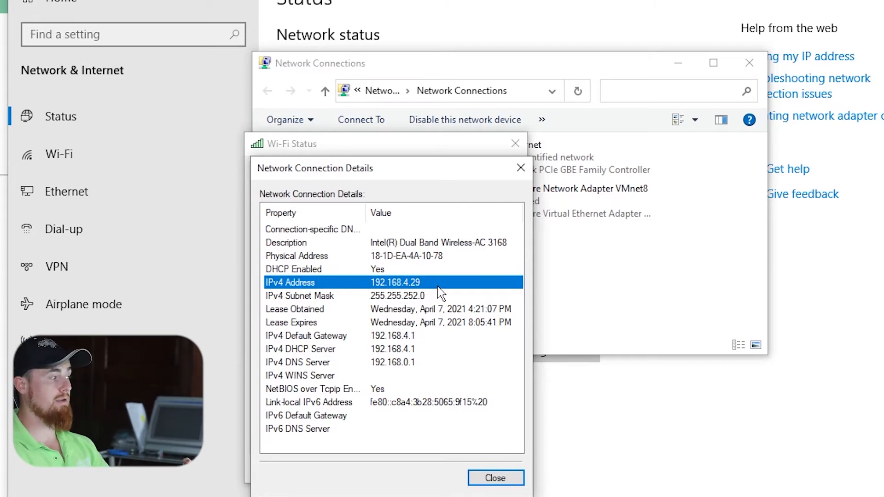
mouse_move(361, 290)
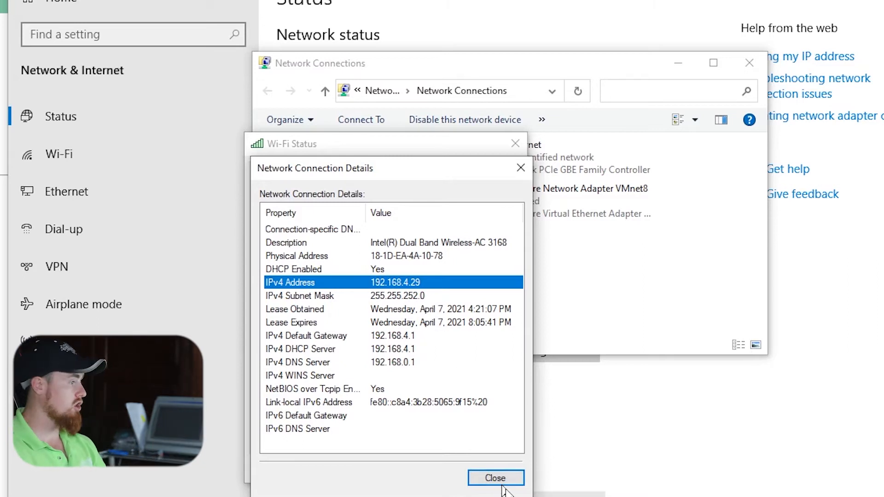
mouse_move(428, 313)
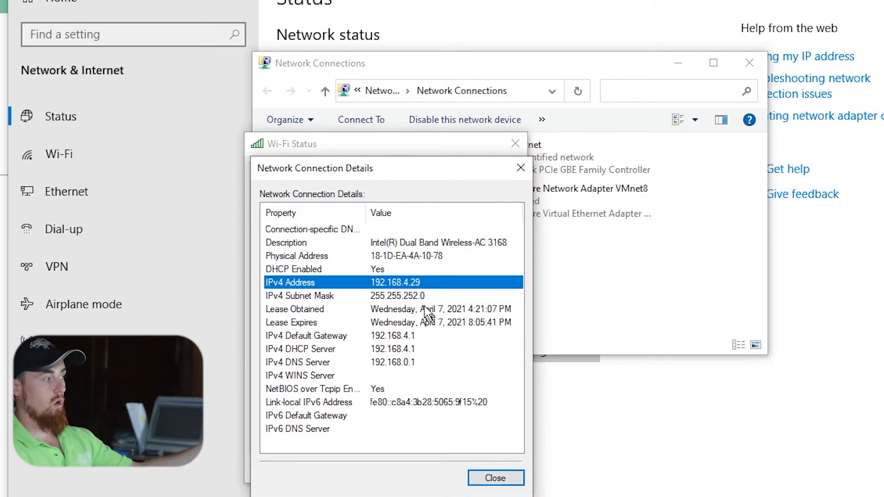
mouse_move(506, 473)
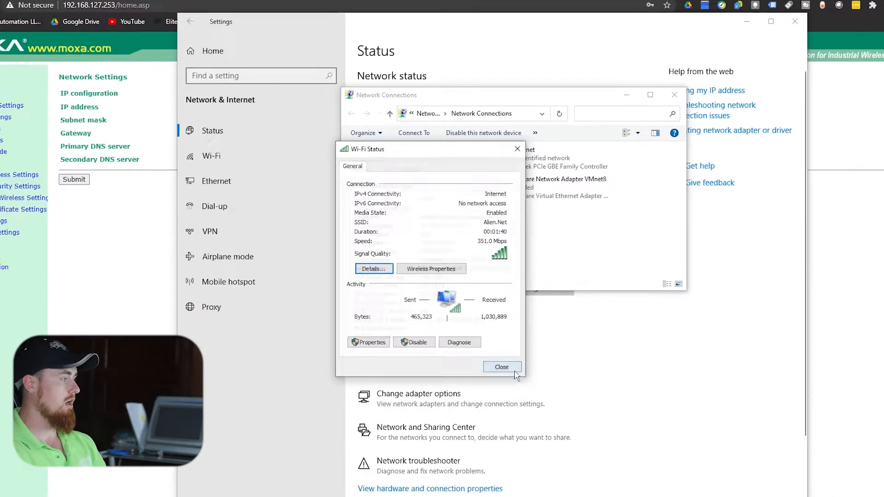
left_click(501, 366)
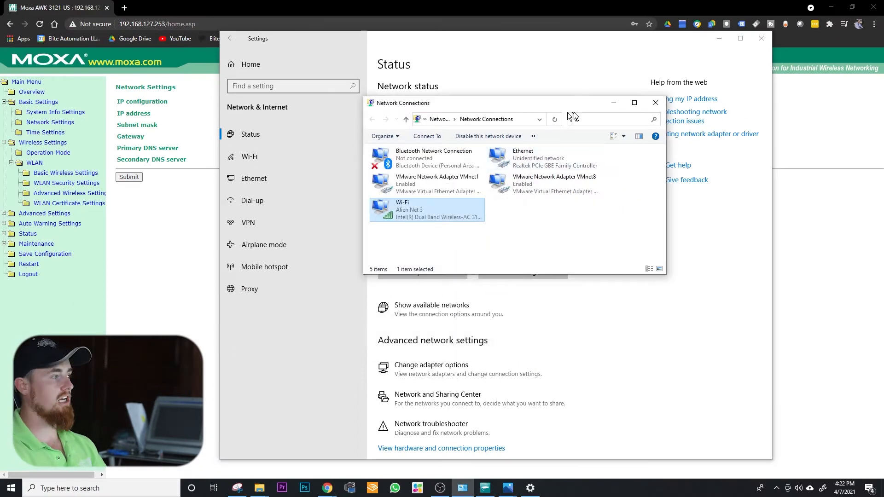
left_click(654, 102)
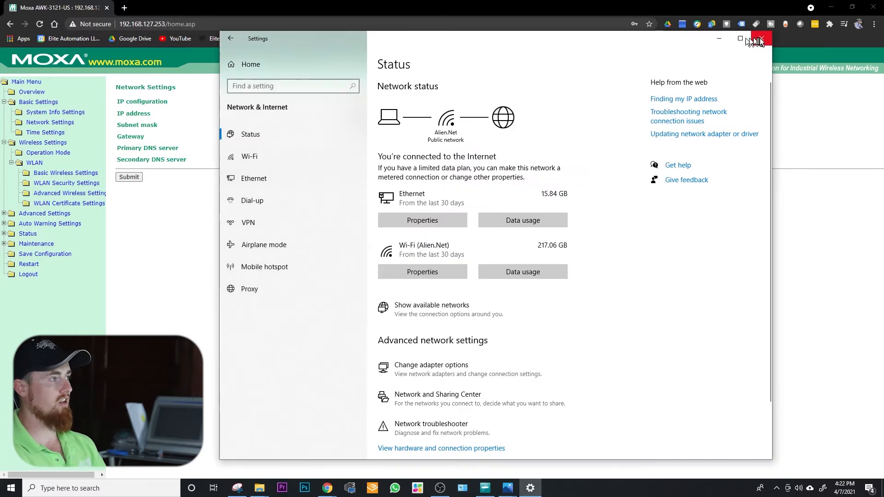
left_click(761, 38)
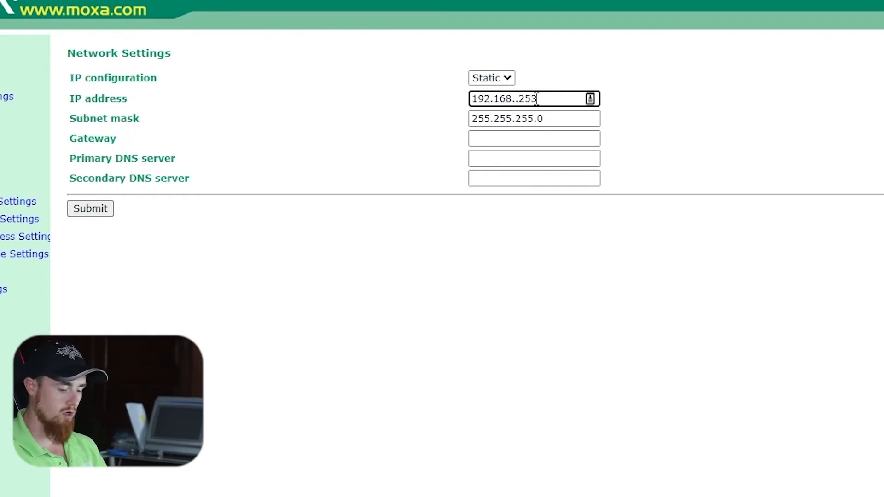
- Submit the Moxa static IP address as 192.168.4.253
type("4")
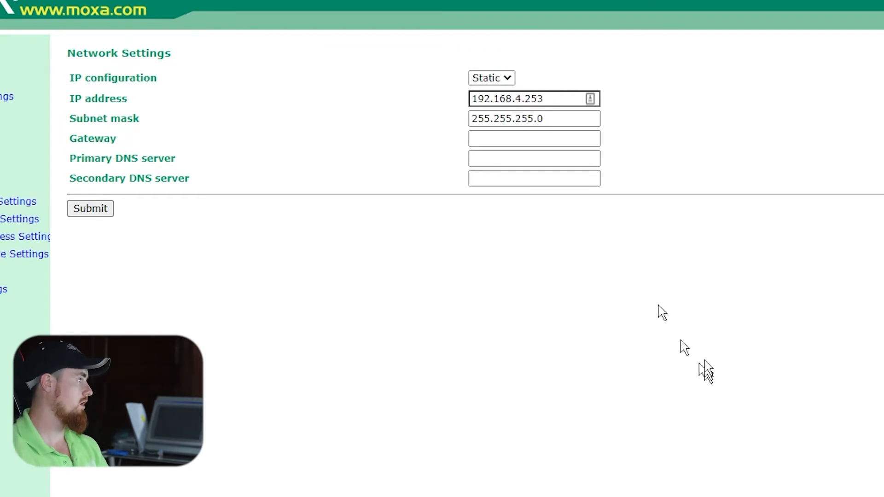
left_click(90, 209)
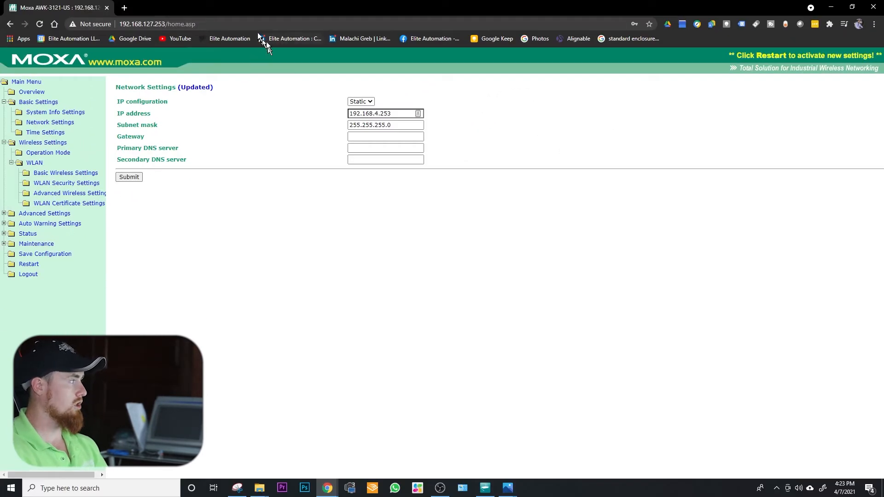
- Save all Moxa settings and restart the device to apply the new address
left_click(28, 265)
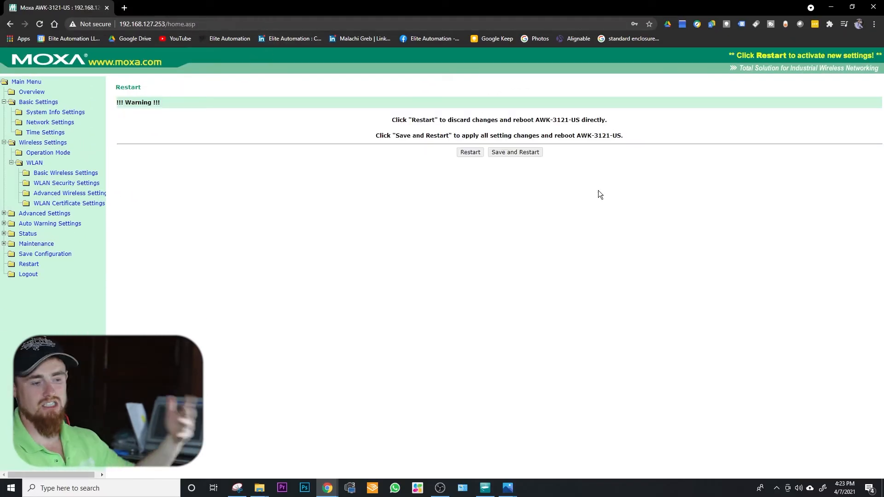
mouse_move(438, 392)
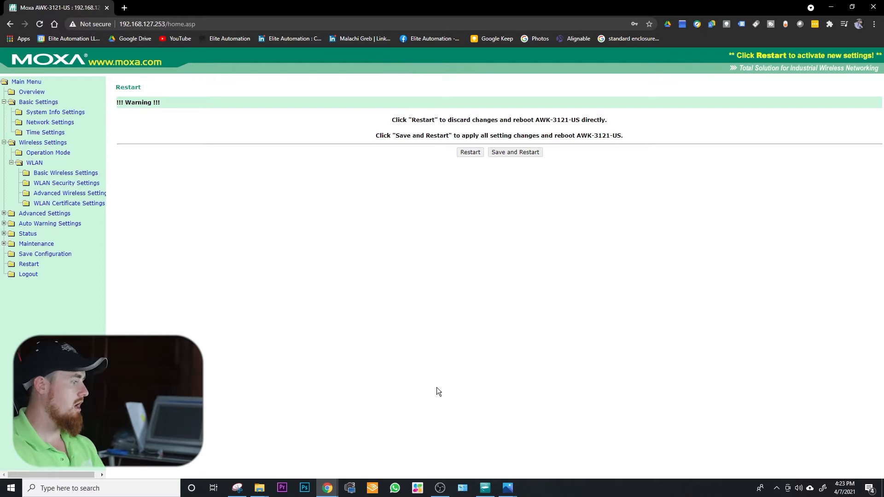
left_click(470, 151)
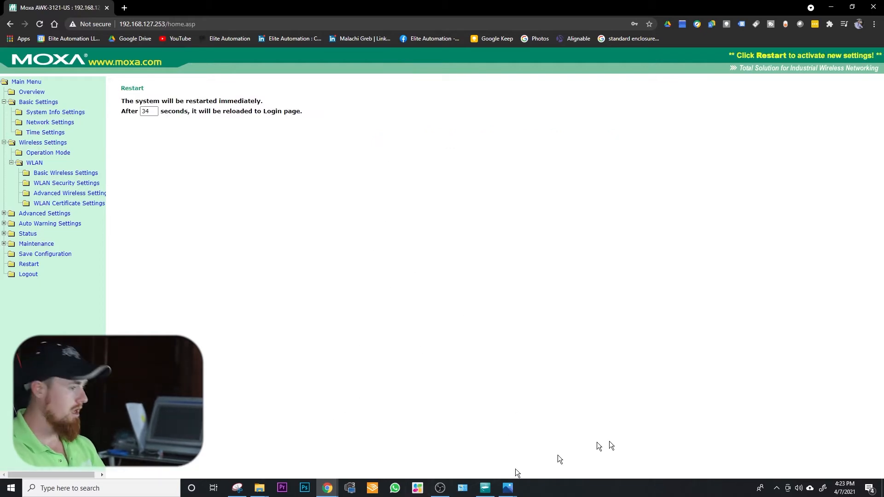
left_click(777, 488)
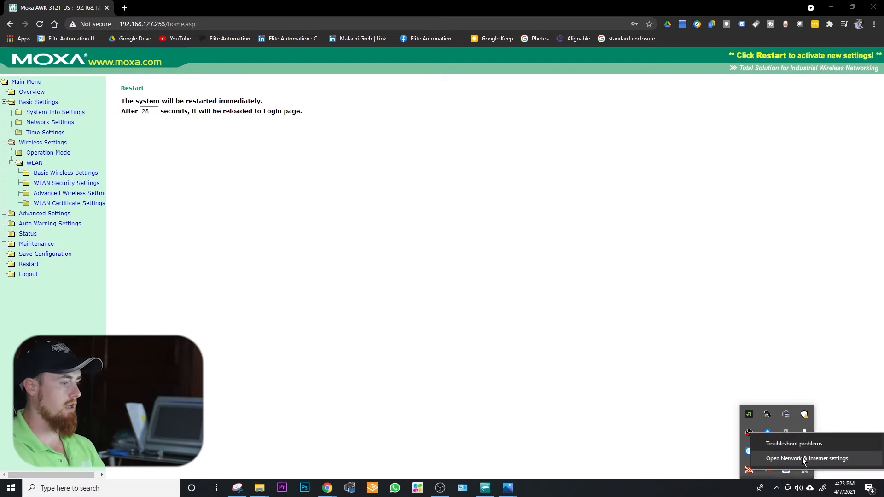
- Reach the Ethernet adapter's IPv4 settings showing static 192.168.4.200
left_click(805, 458)
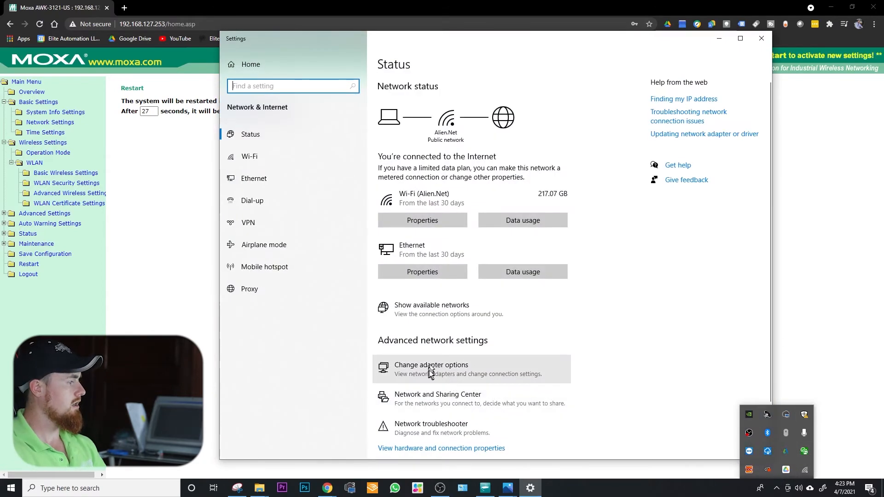
left_click(431, 364)
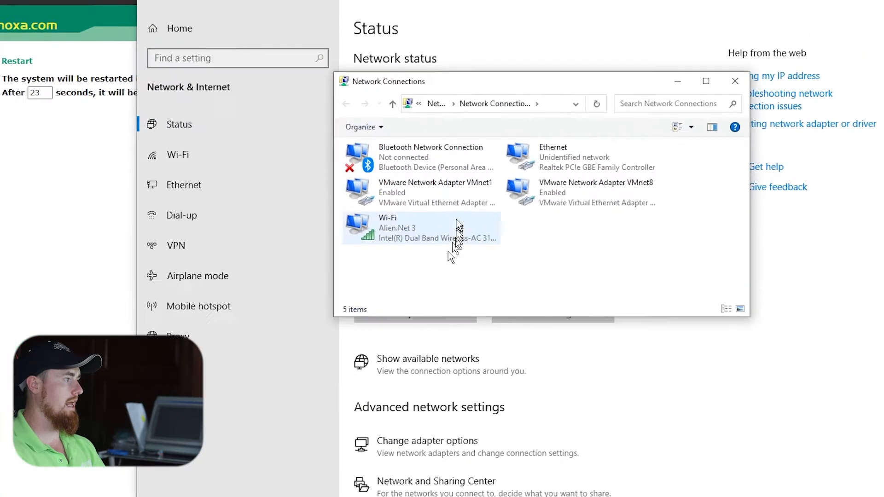
left_click(597, 157)
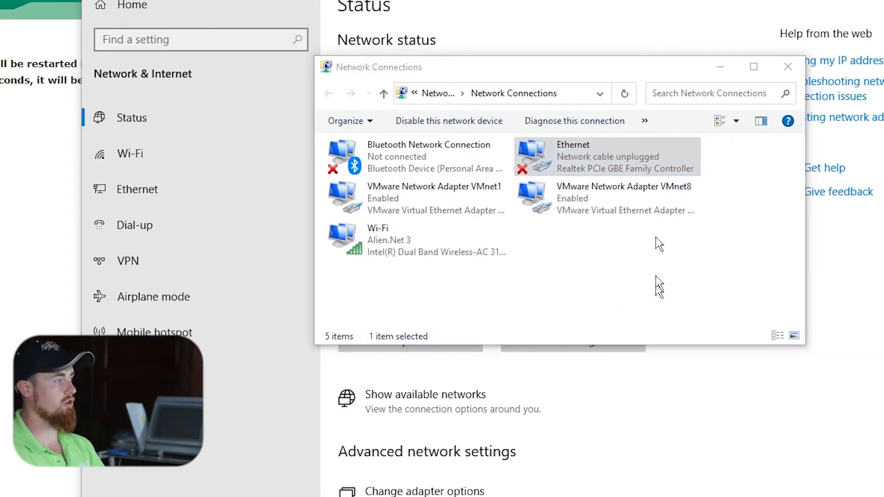
double_click(608, 156)
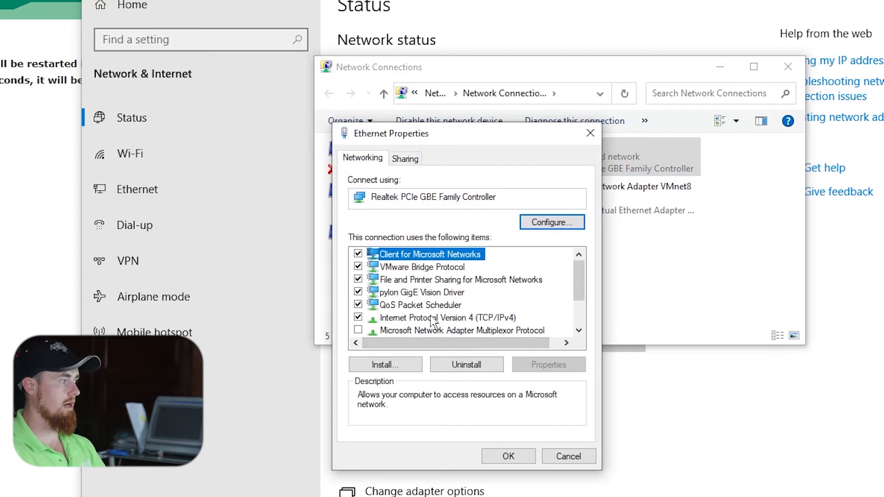
double_click(436, 318)
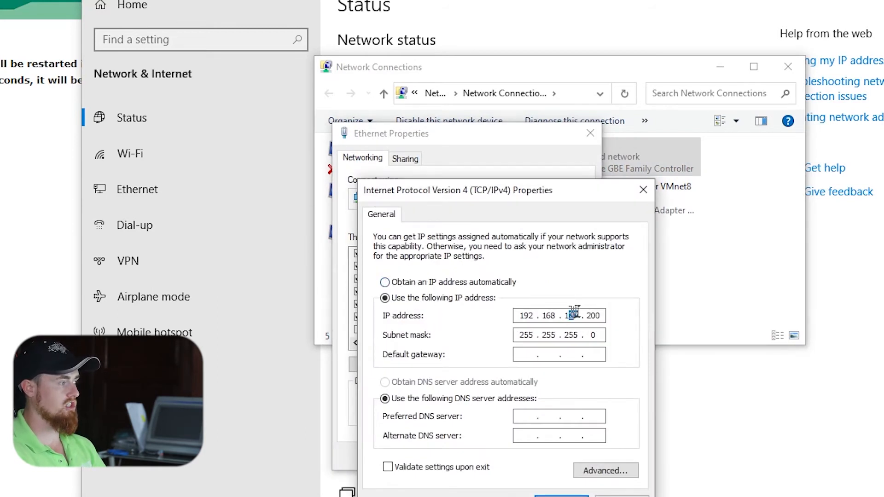
type("4")
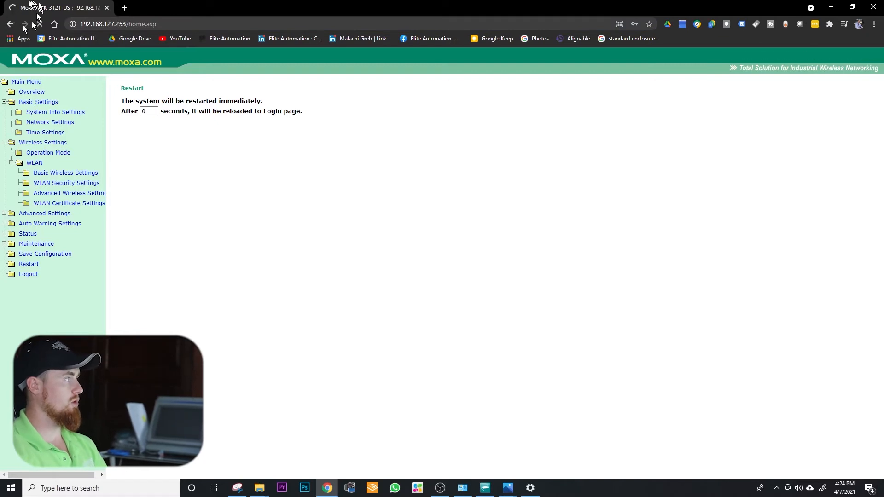
- Reload the Moxa page after the restart countdown reaches zero
left_click(9, 23)
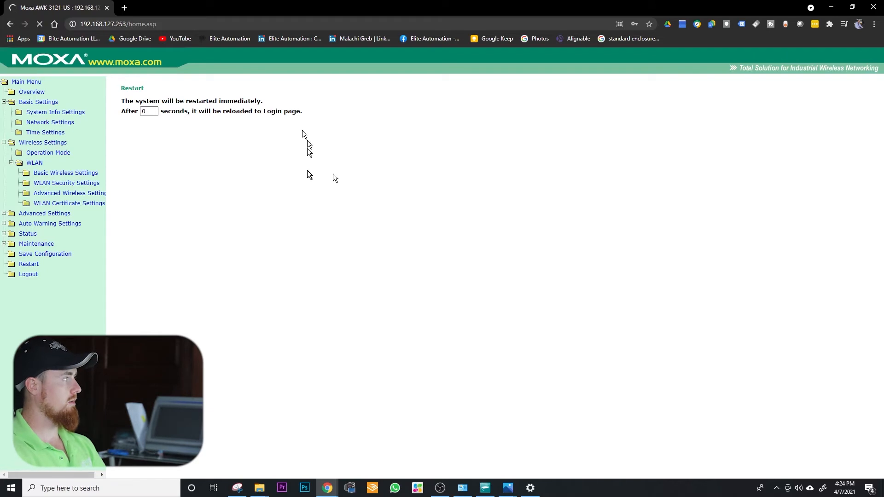
mouse_move(403, 417)
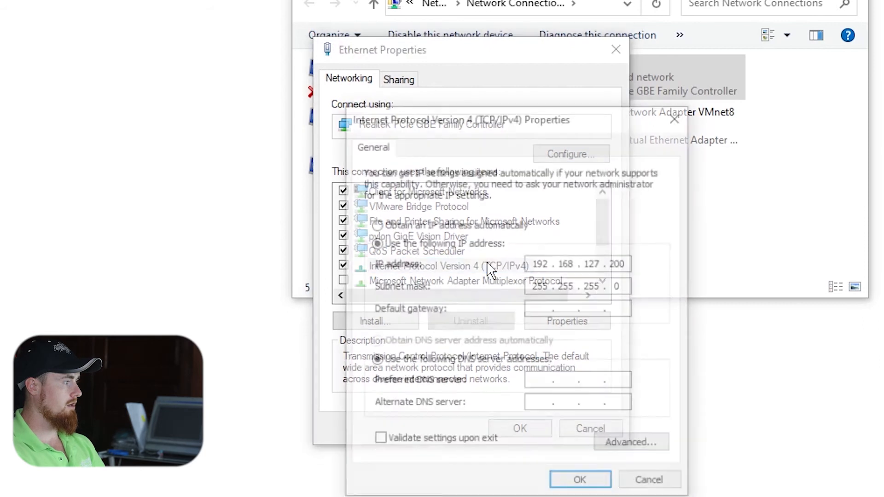
- Assign the Ethernet adapter static IP 192.168.4.200 with mask 255.255.255.0 and apply it
left_click(375, 224)
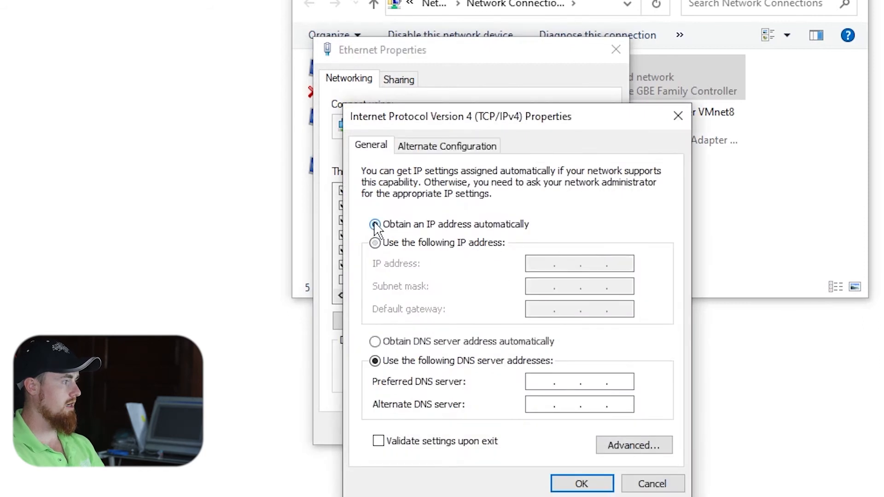
left_click(375, 242)
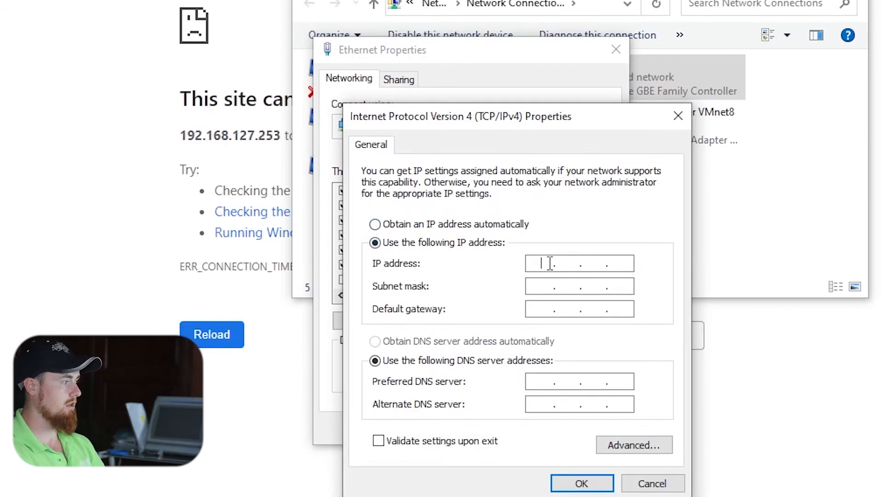
type("192 . . .")
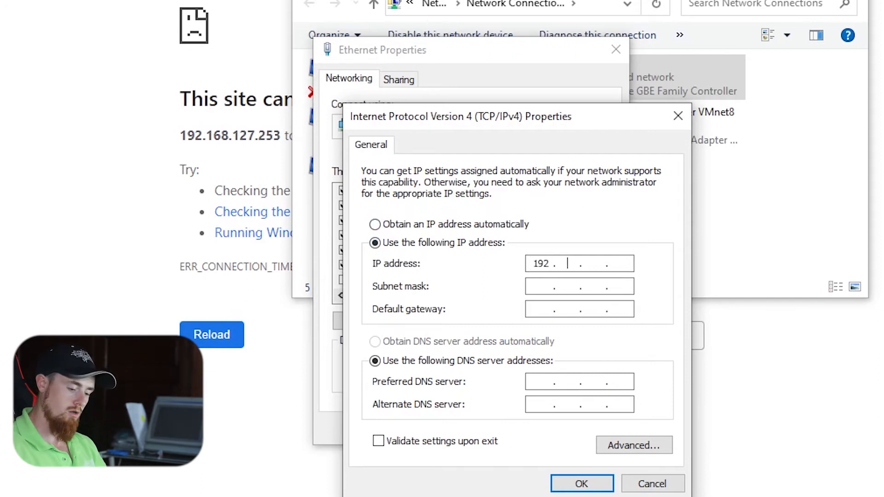
type("168.4")
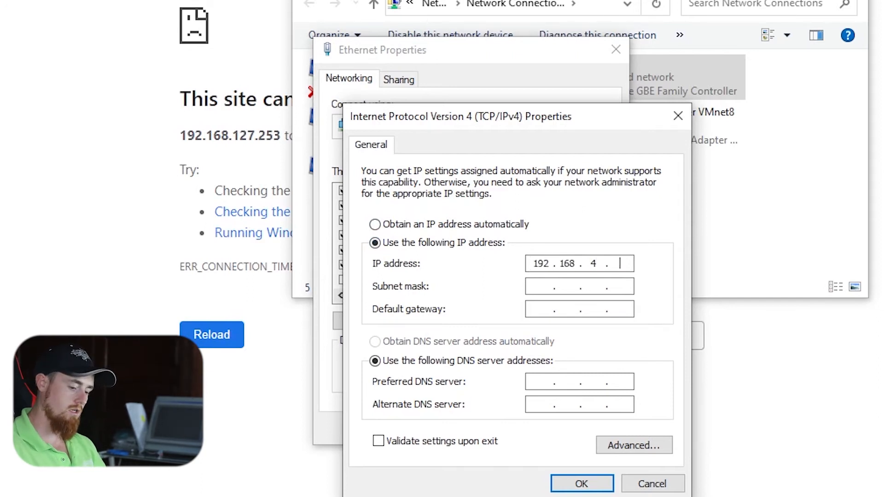
type("200")
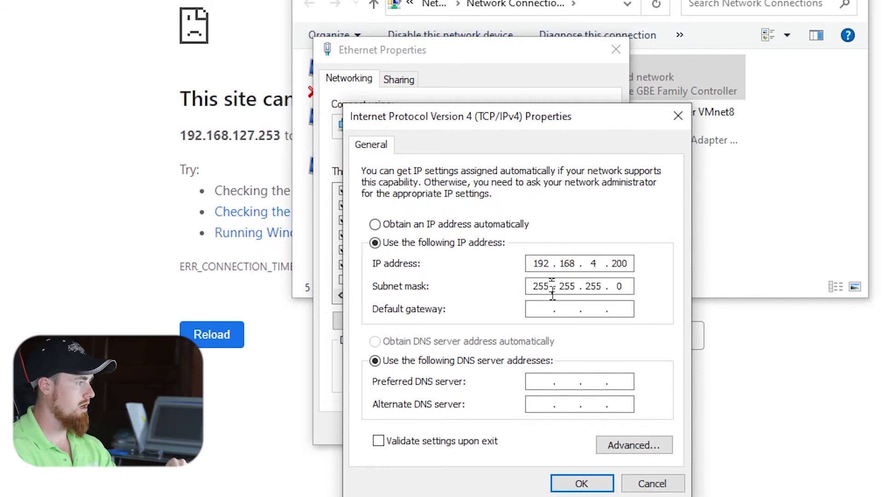
left_click(580, 483)
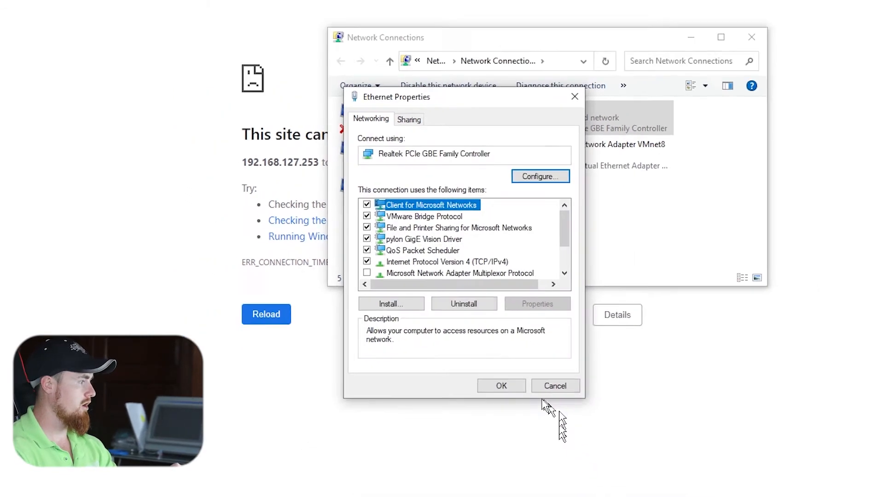
left_click(554, 385)
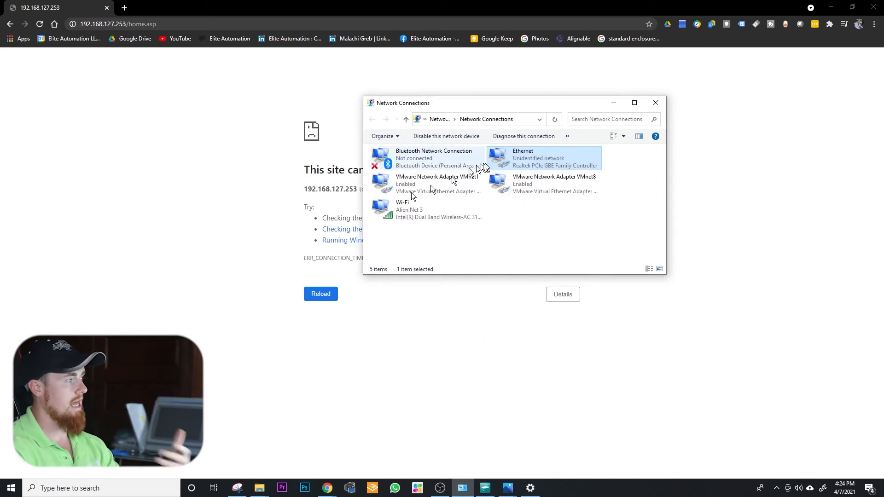
double_click(543, 157)
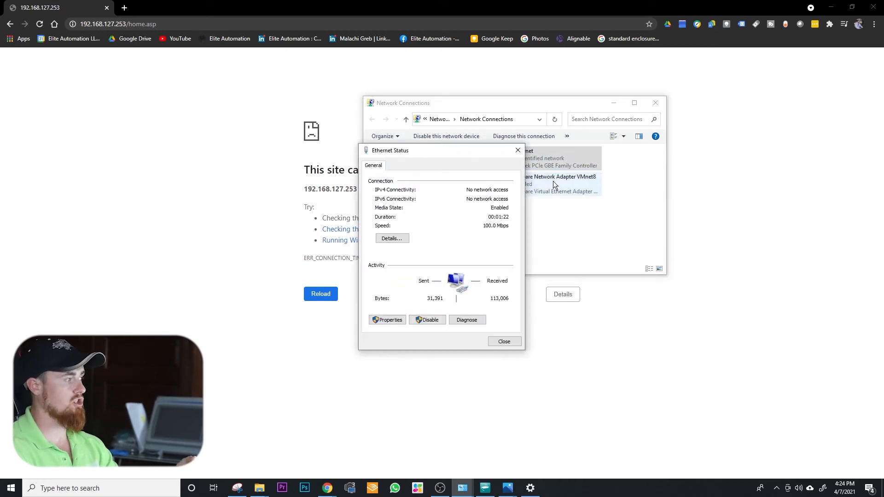
left_click(391, 238)
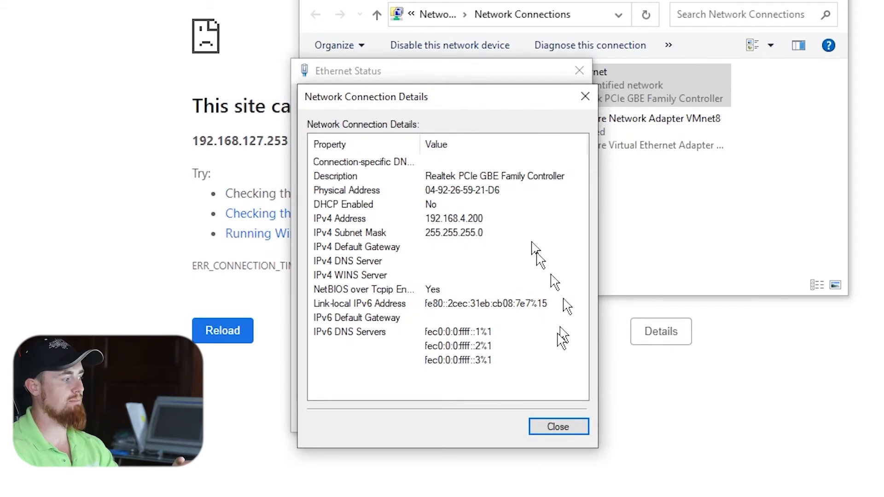
left_click(558, 426)
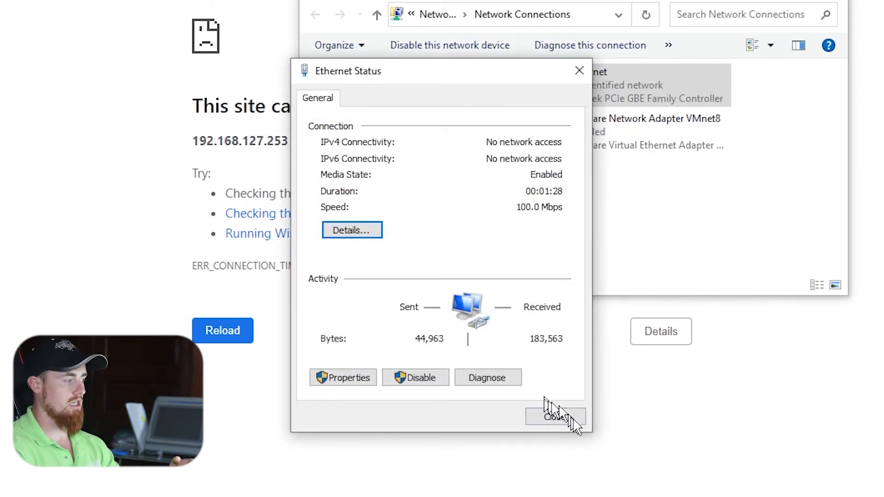
left_click(555, 416)
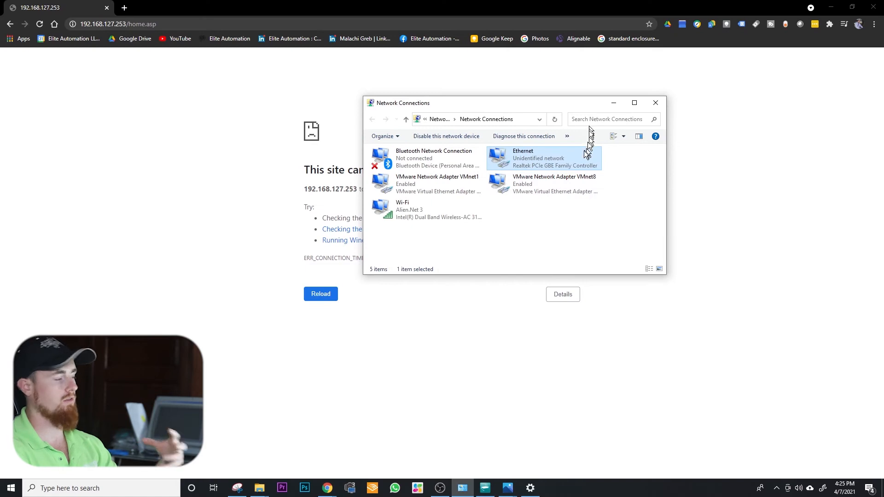
mouse_move(568, 167)
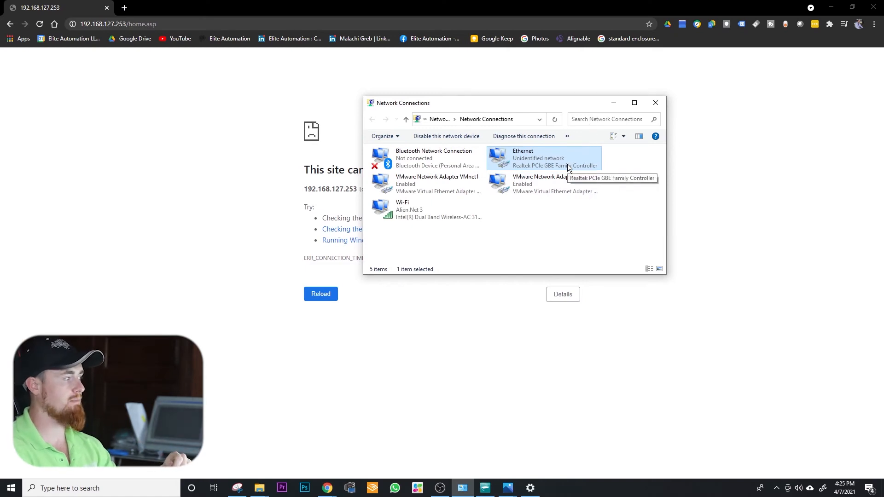
right_click(544, 158)
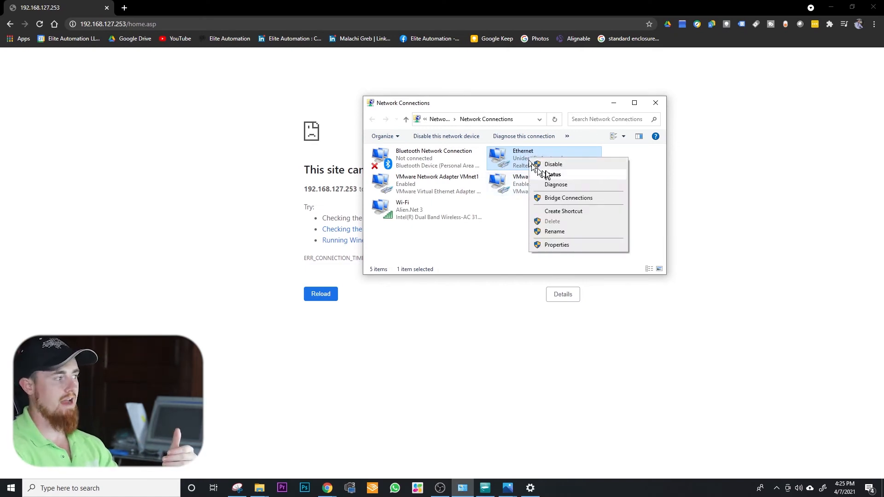
mouse_move(554, 164)
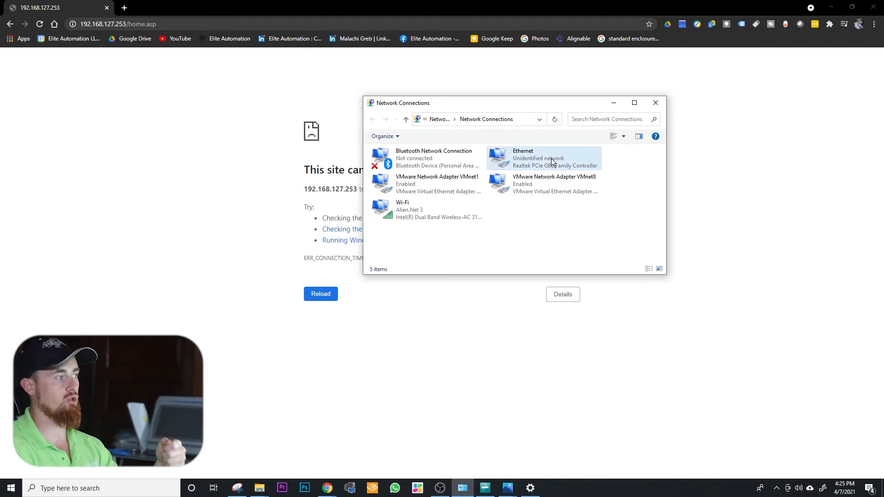
mouse_move(449, 236)
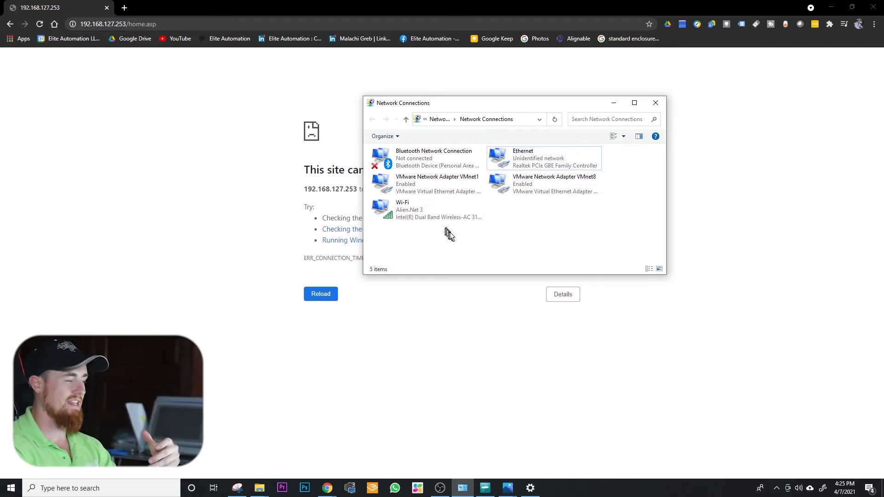